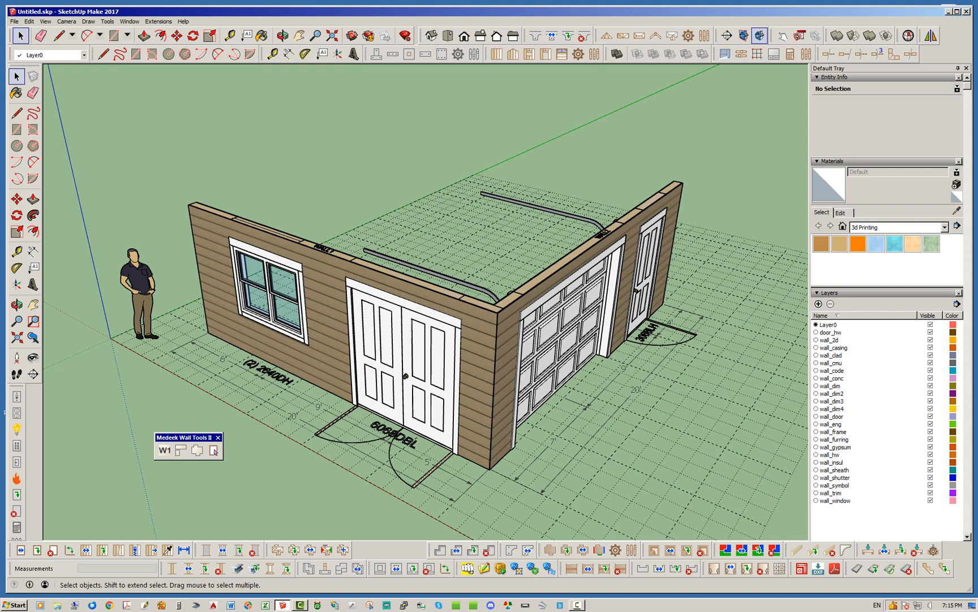
Activate the Medeek Wall Opening Tool to manage the wall openings
left_click(213, 451)
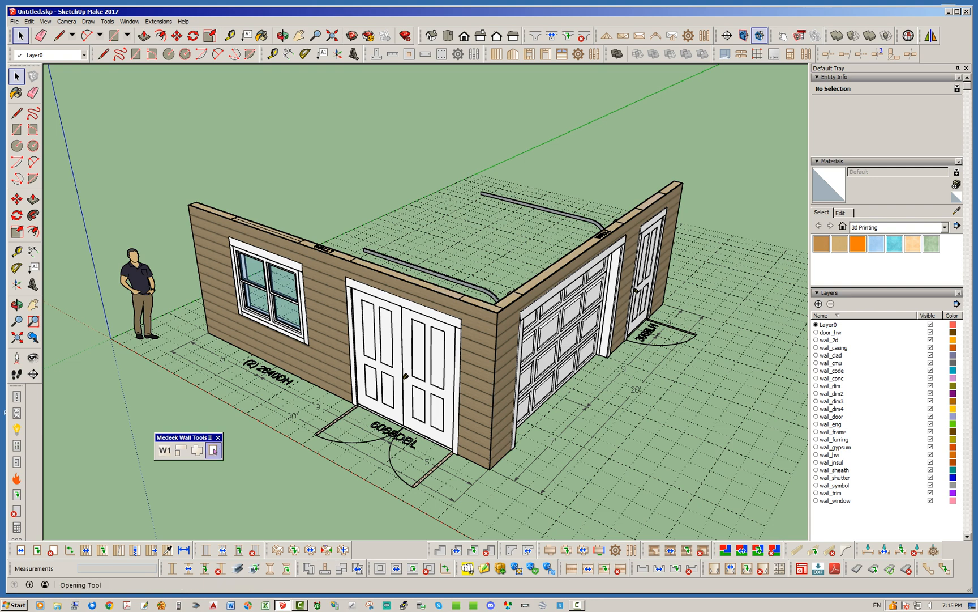
mouse_move(213, 450)
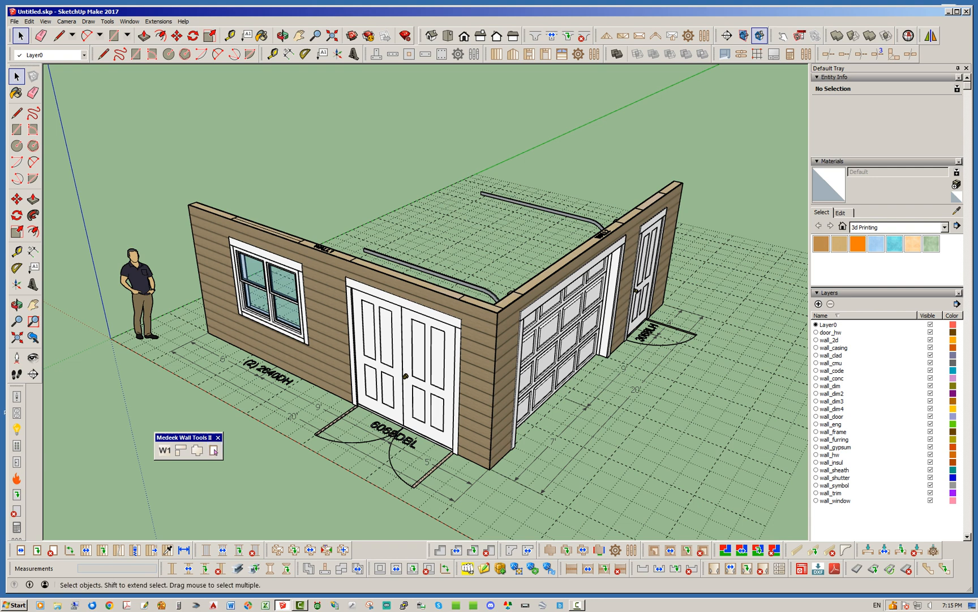
left_click(215, 454)
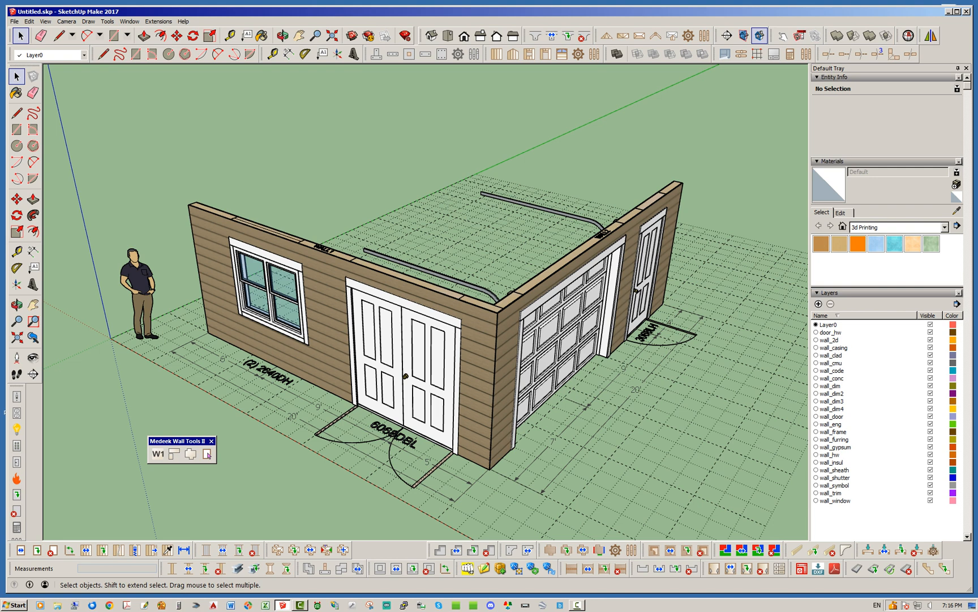
left_click(206, 453)
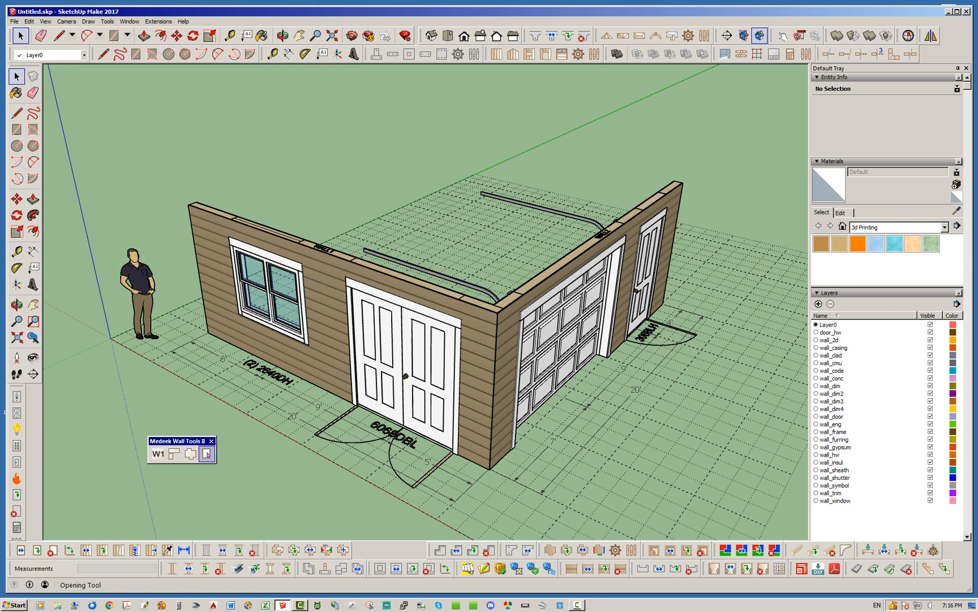
mouse_move(206, 453)
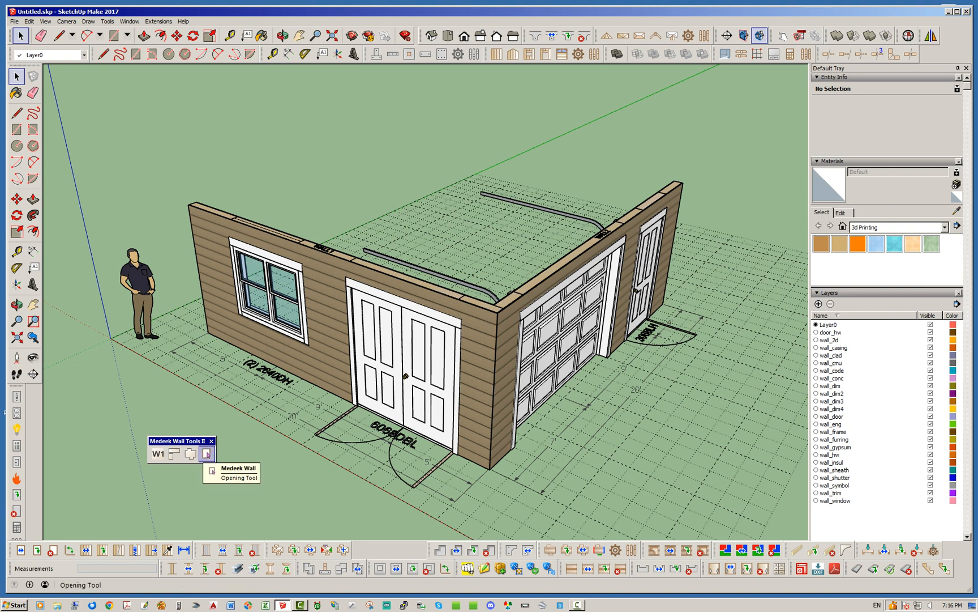
left_click(206, 453)
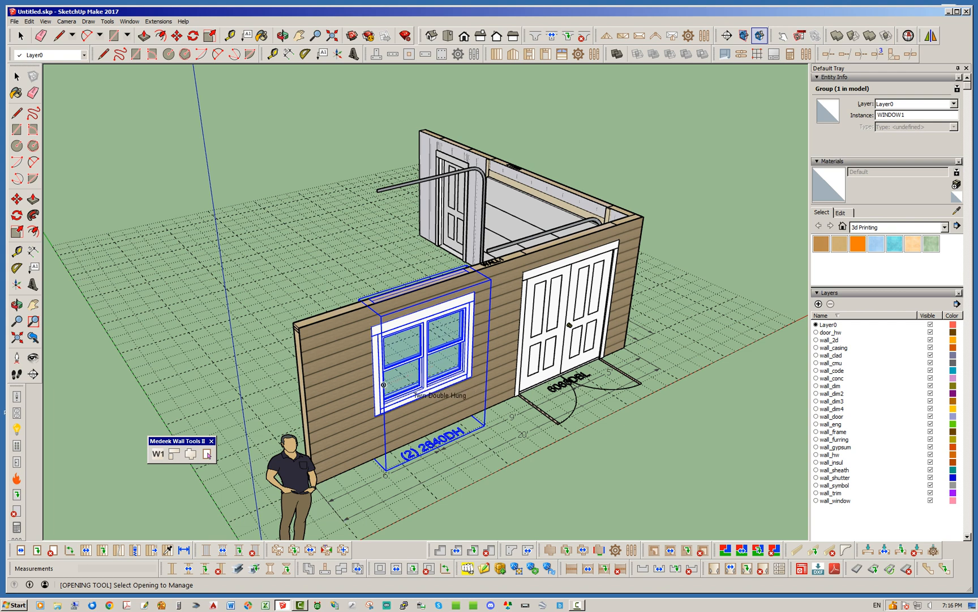
mouse_move(416, 381)
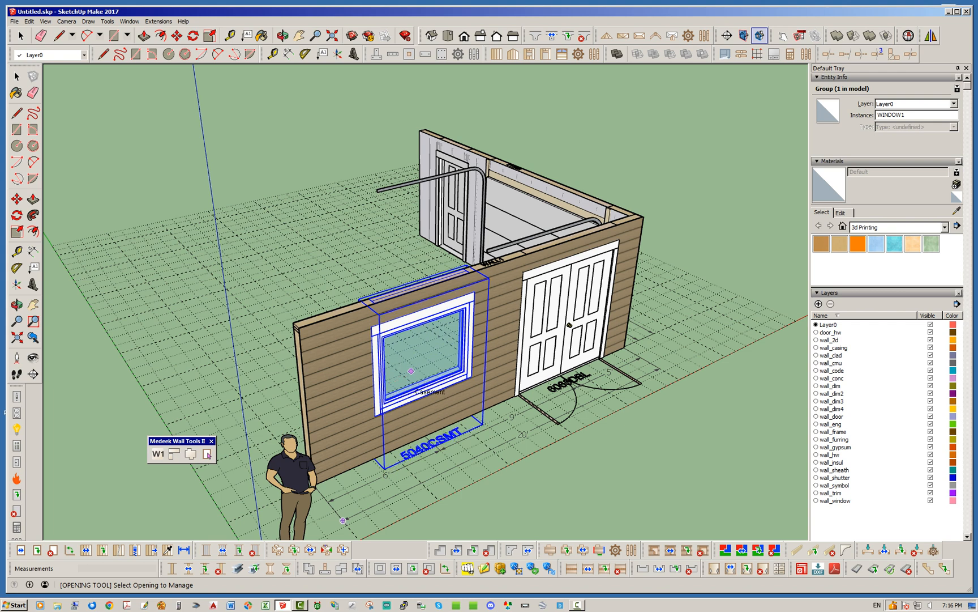
mouse_move(410, 351)
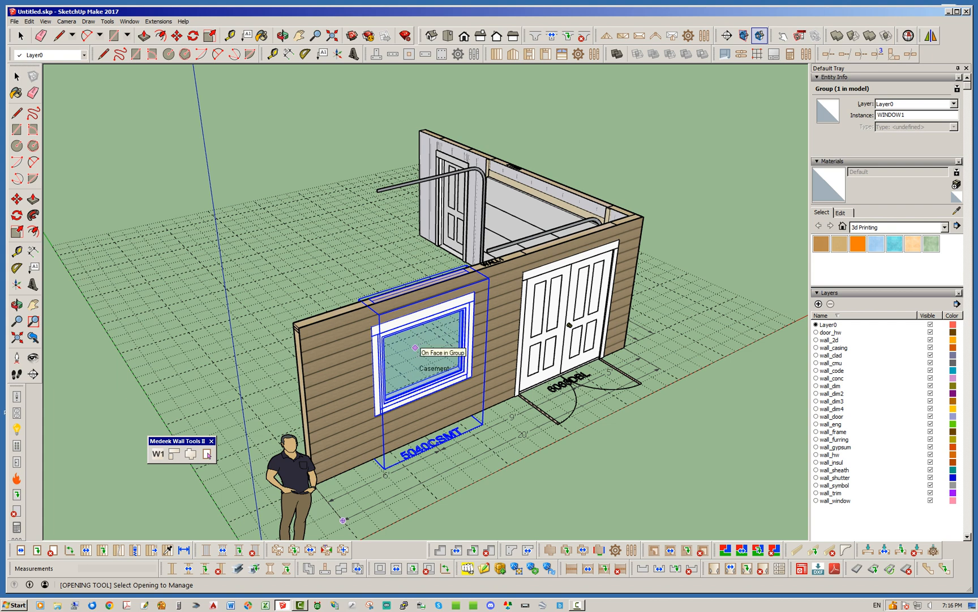
mouse_move(443, 350)
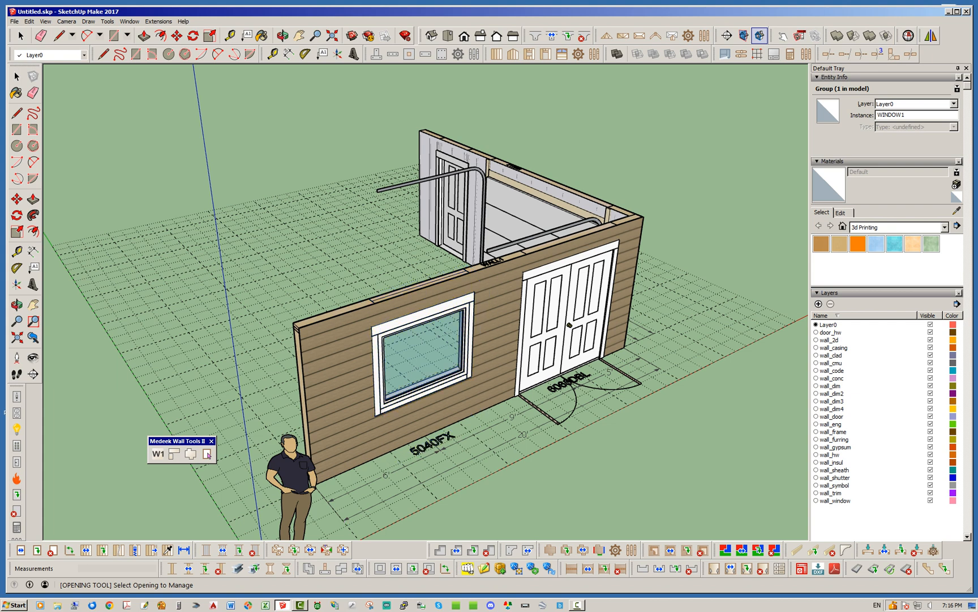
Cycle the long wall's window through triple and quad casement styles to a 5040 picture window
left_click(424, 349)
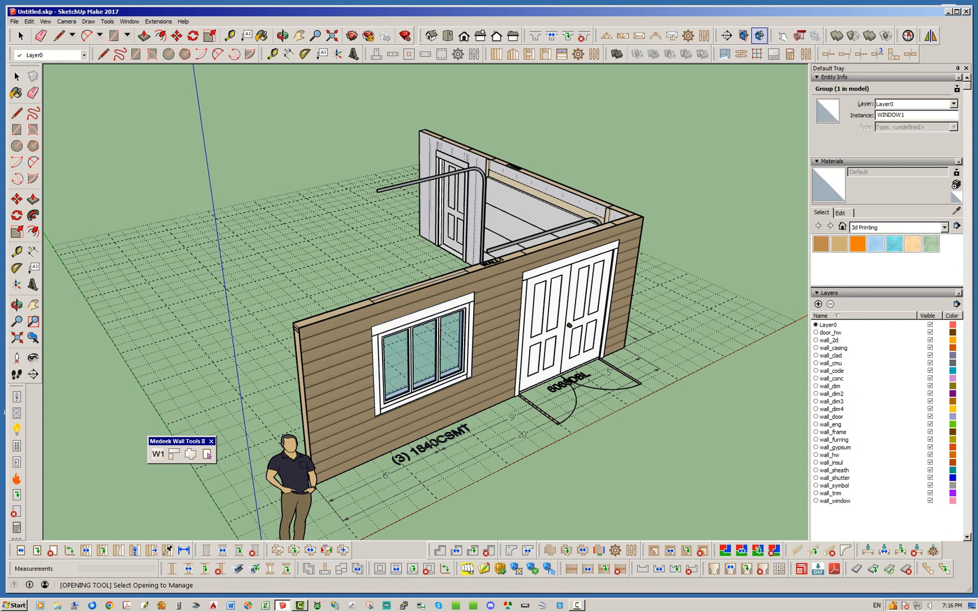
left_click(428, 343)
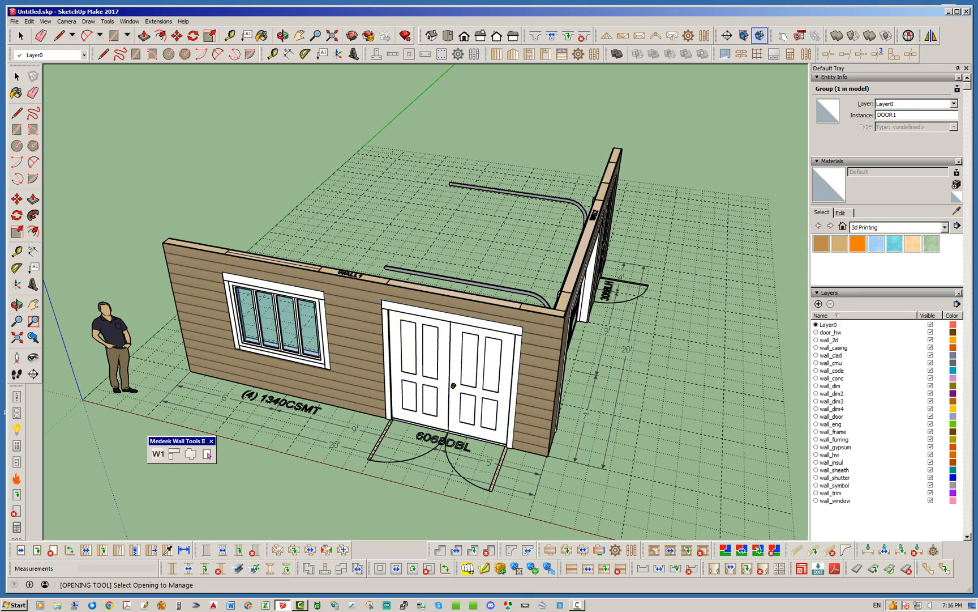
left_click(281, 318)
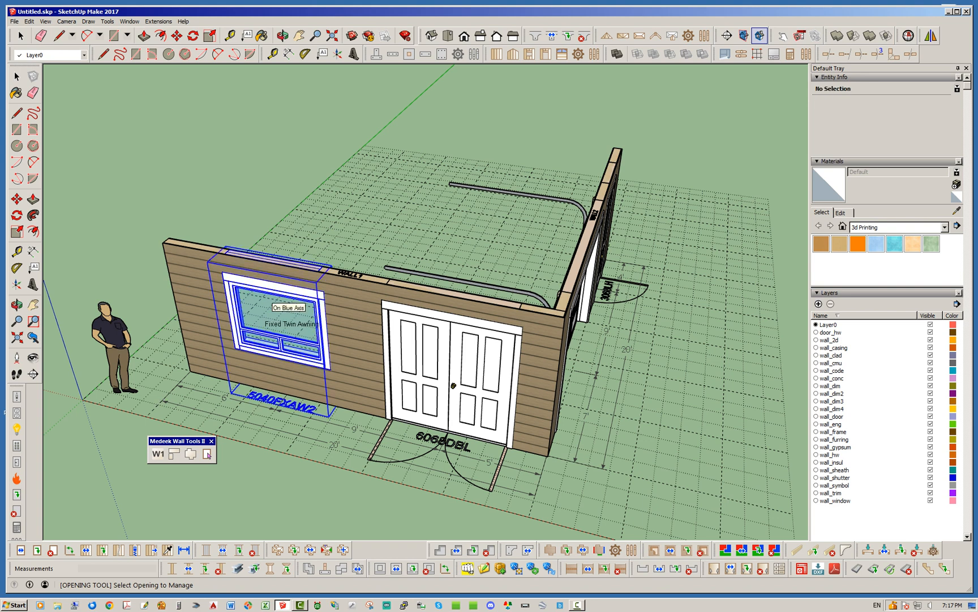
left_click(277, 324)
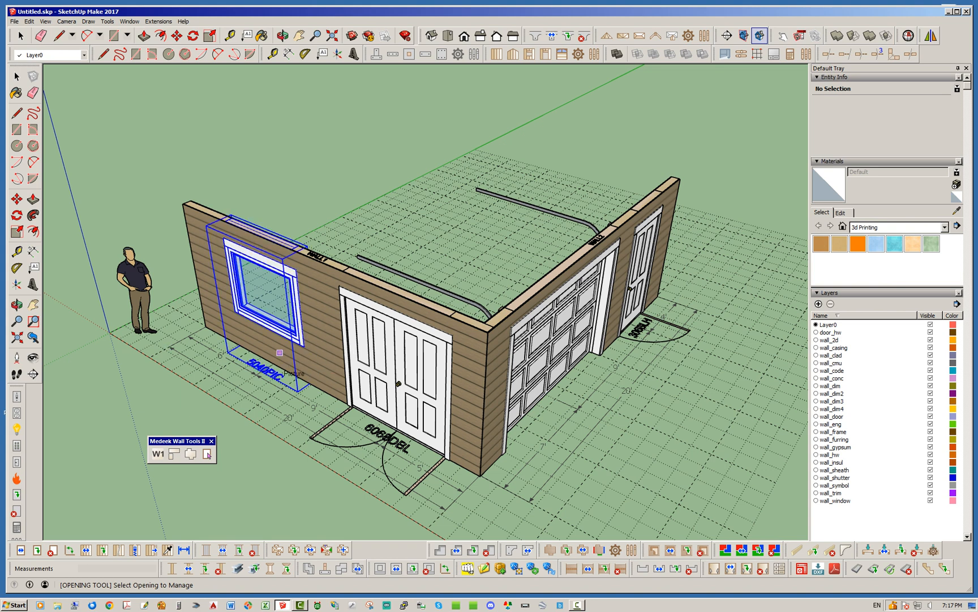
left_click(279, 337)
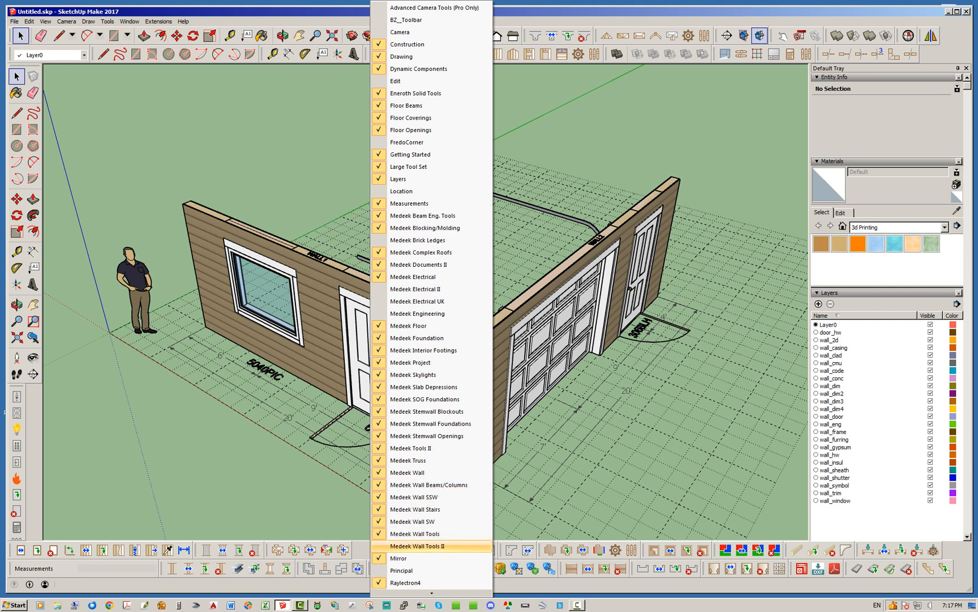
Dock the Medeek Wall Tools II toolbar in the bottom toolbar row
left_click(429, 545)
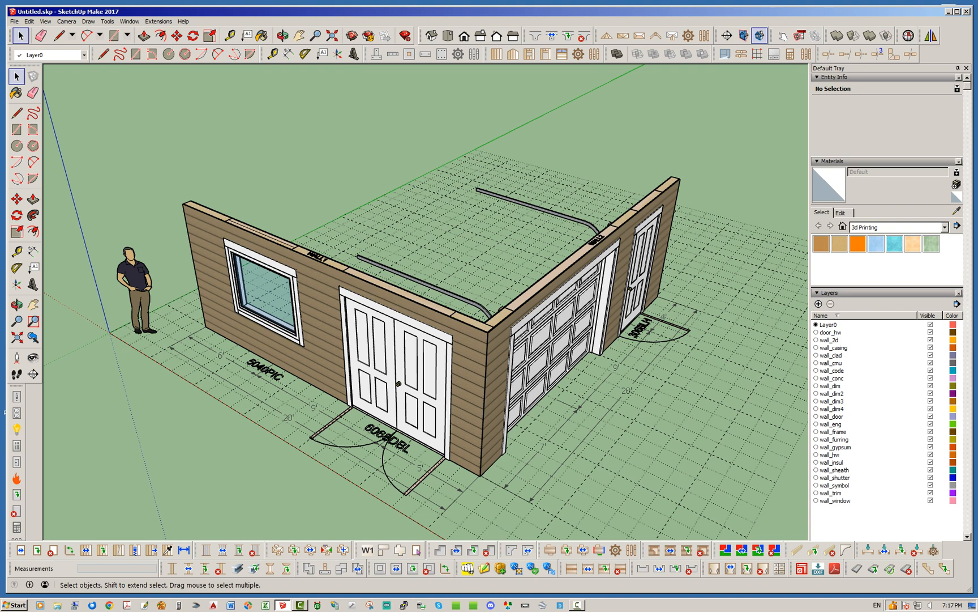
mouse_move(36, 550)
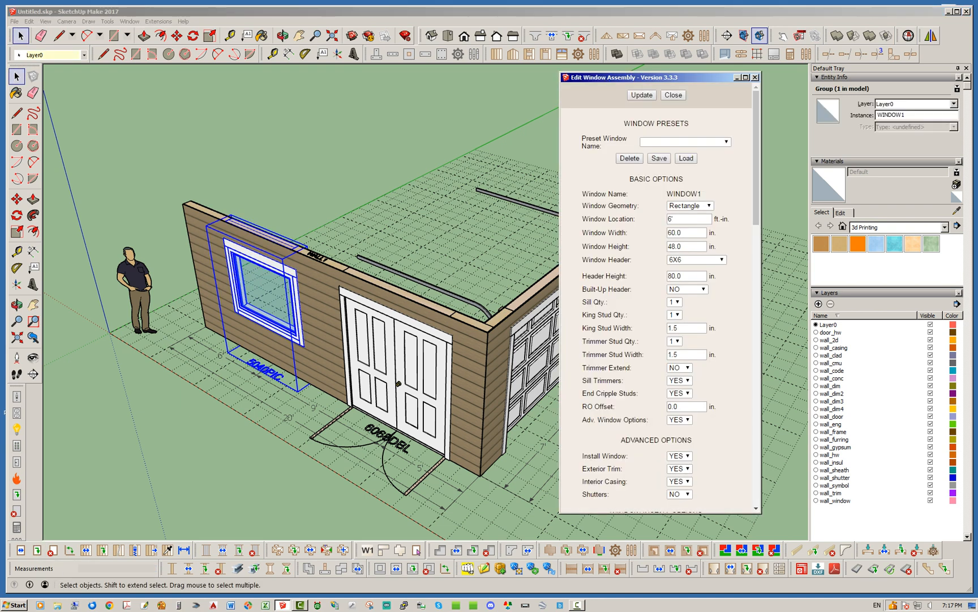
Set WINDOW1's Window Type to Awning Fixed, making it a 5040AWFX window
scroll("down", 3)
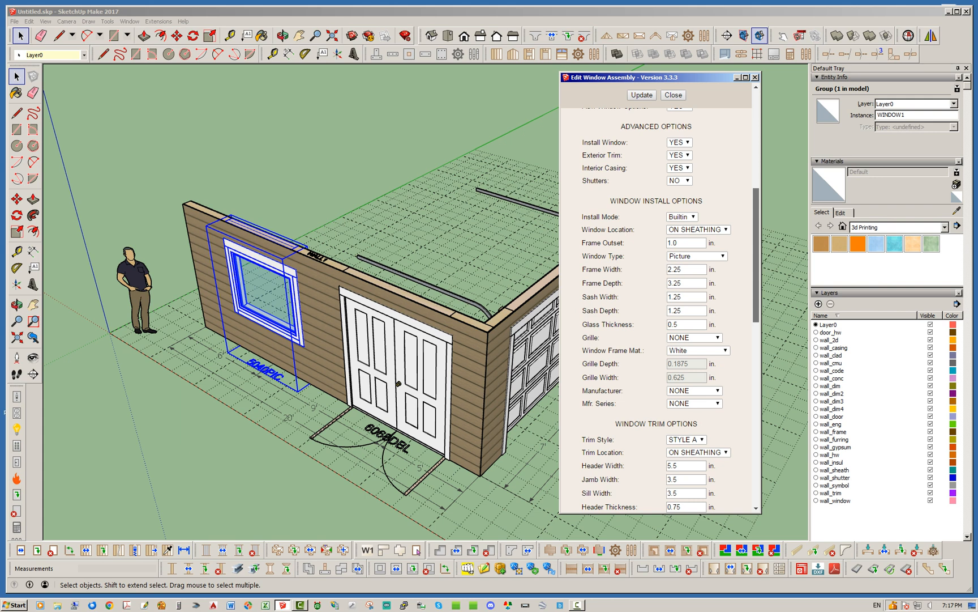
scroll("down", 3)
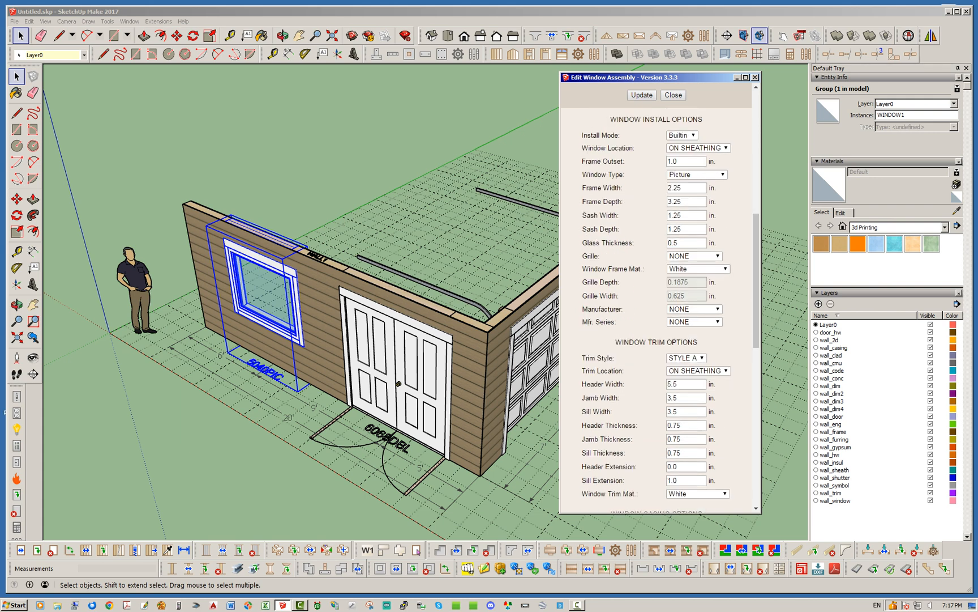
left_click(721, 174)
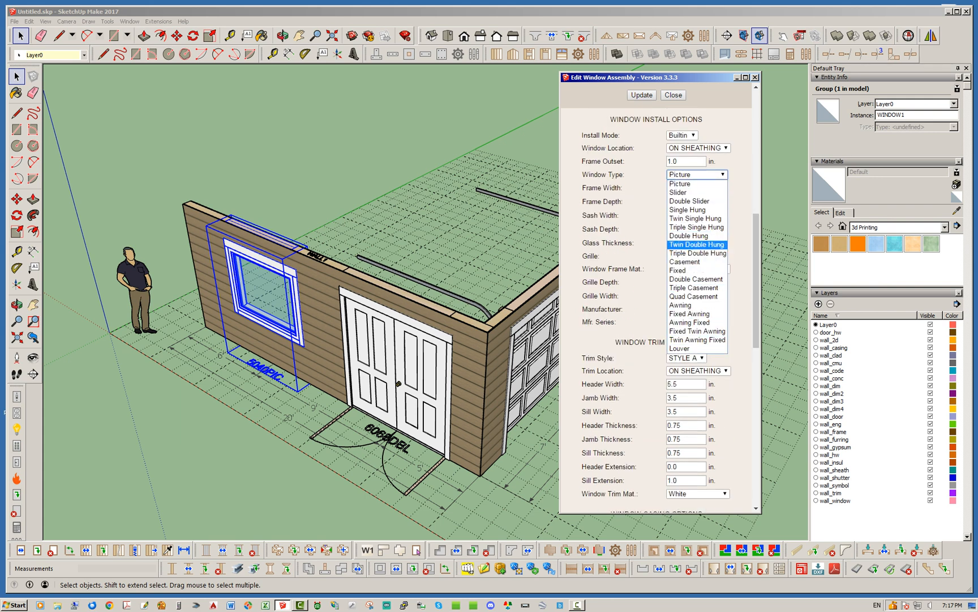
mouse_move(689, 322)
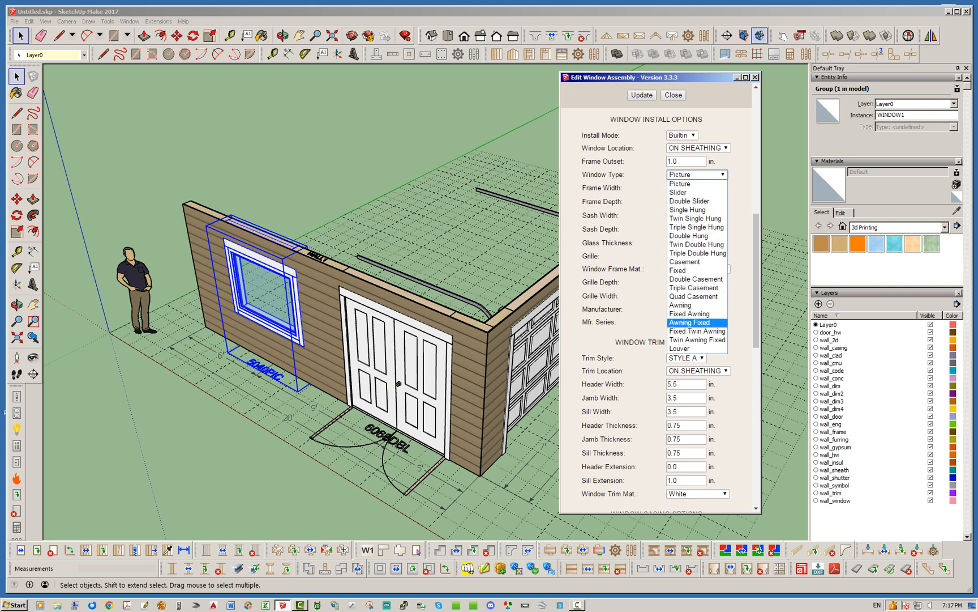
left_click(690, 322)
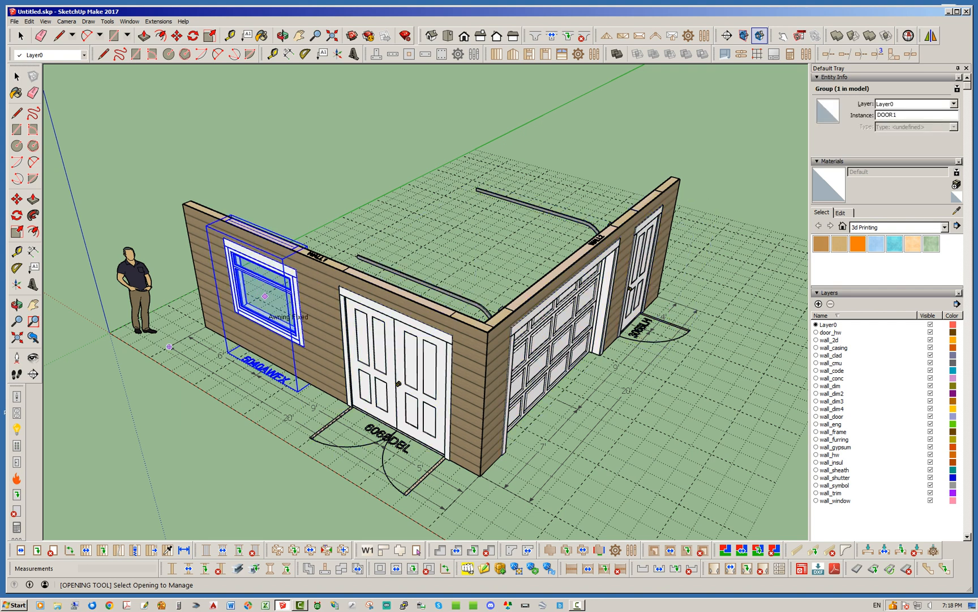
mouse_move(265, 289)
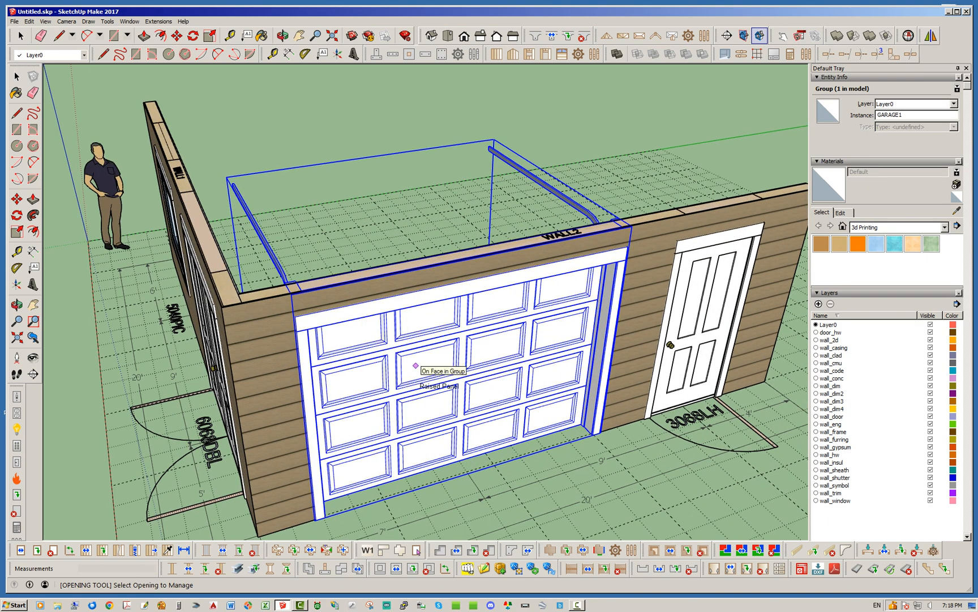
mouse_move(418, 362)
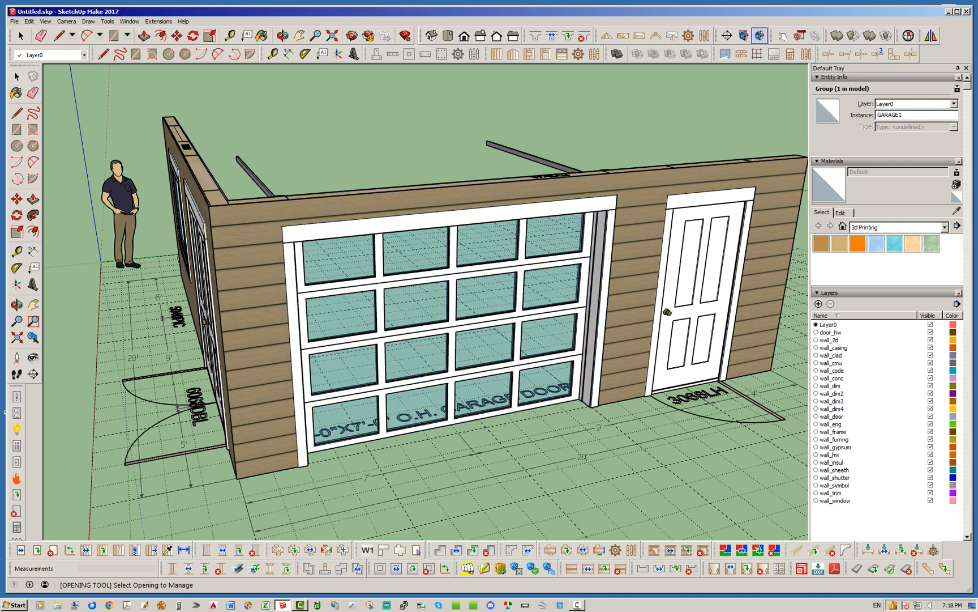
Cycle the garage door's panel style from solid slab to plain flat panels
left_click(419, 308)
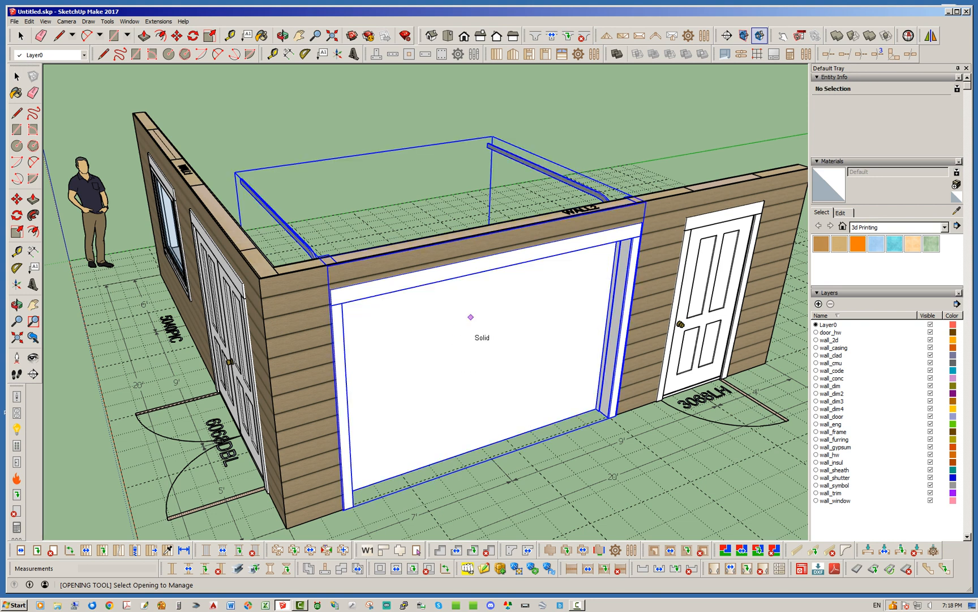
left_click(479, 337)
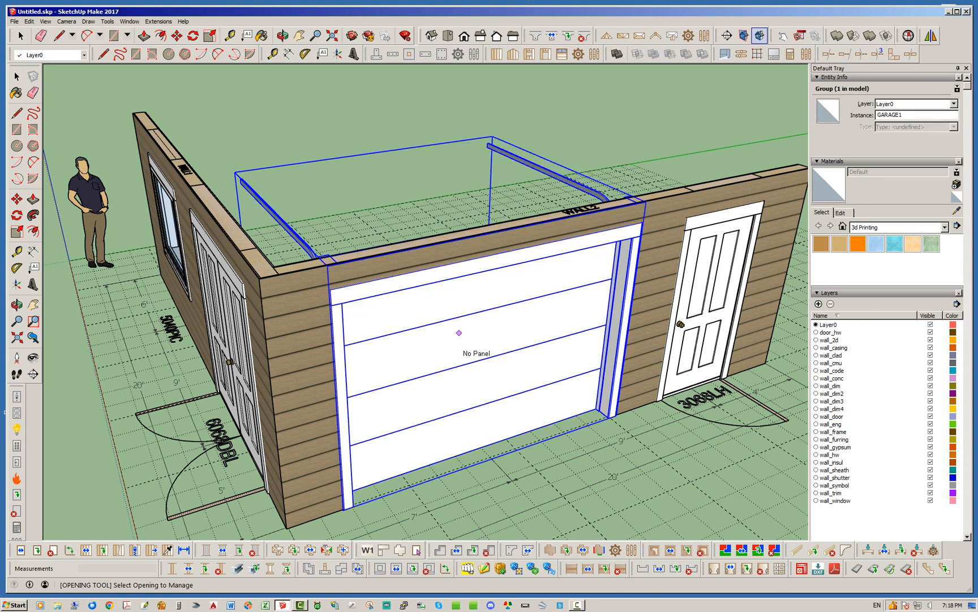
mouse_move(459, 341)
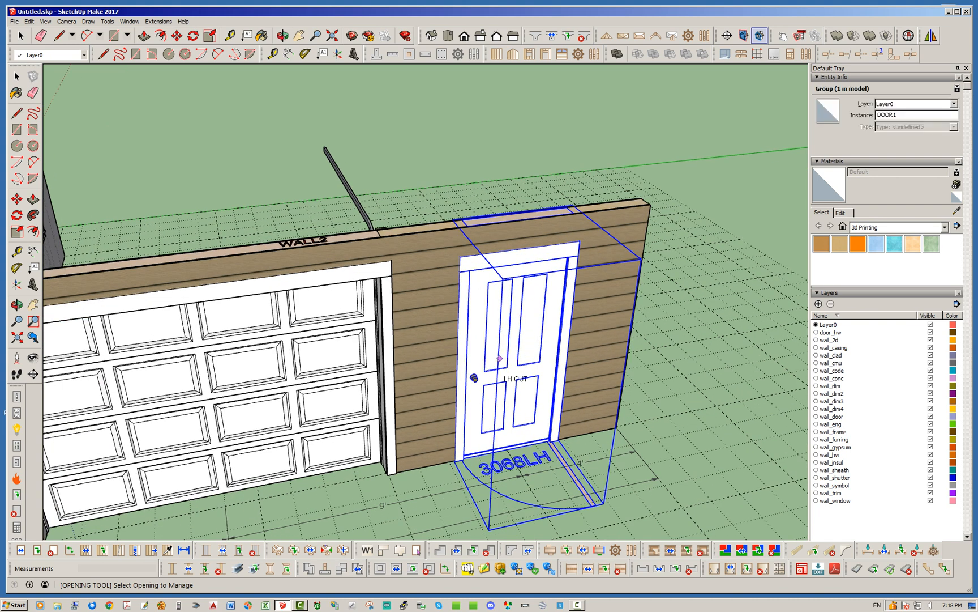
mouse_move(499, 356)
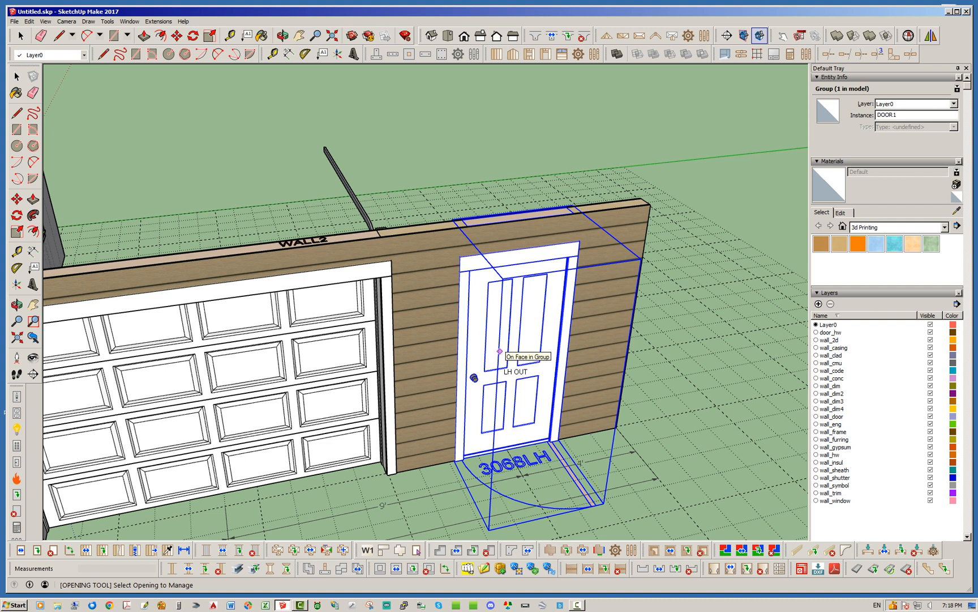
mouse_move(528, 325)
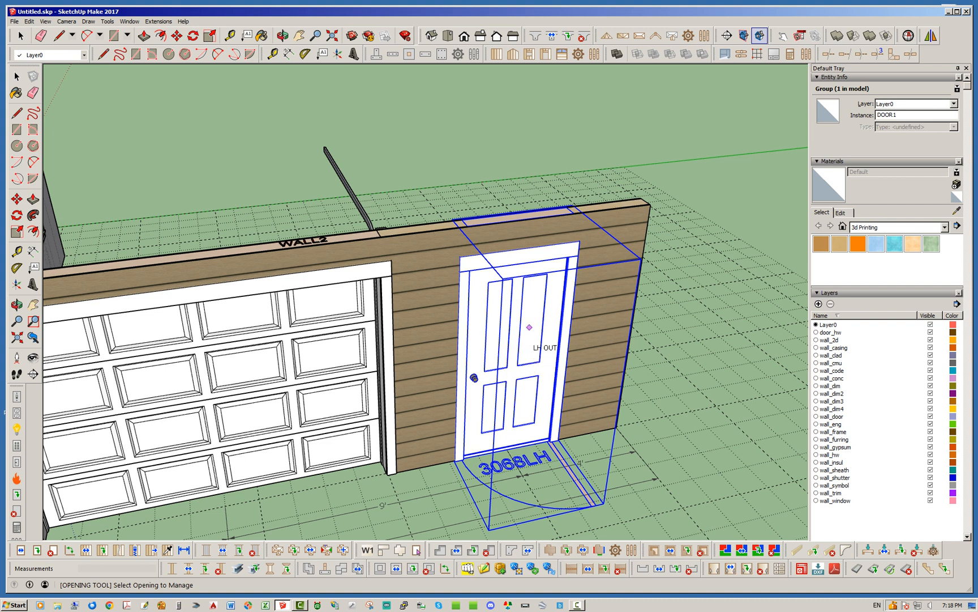
Cycle the WALL2 man door's swing from LH OUT until it reads RH IN
left_click(530, 326)
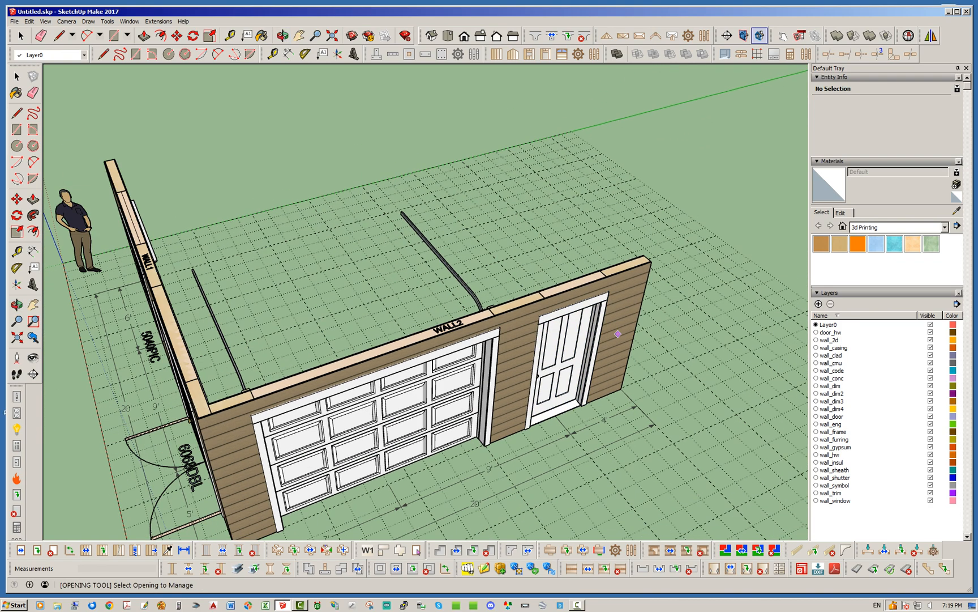
left_click(558, 368)
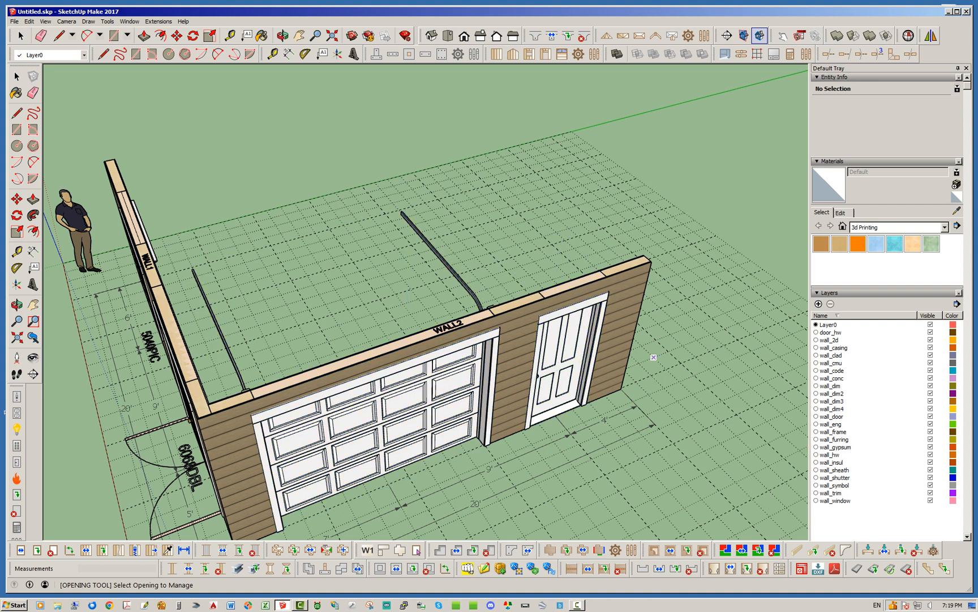
mouse_move(631, 401)
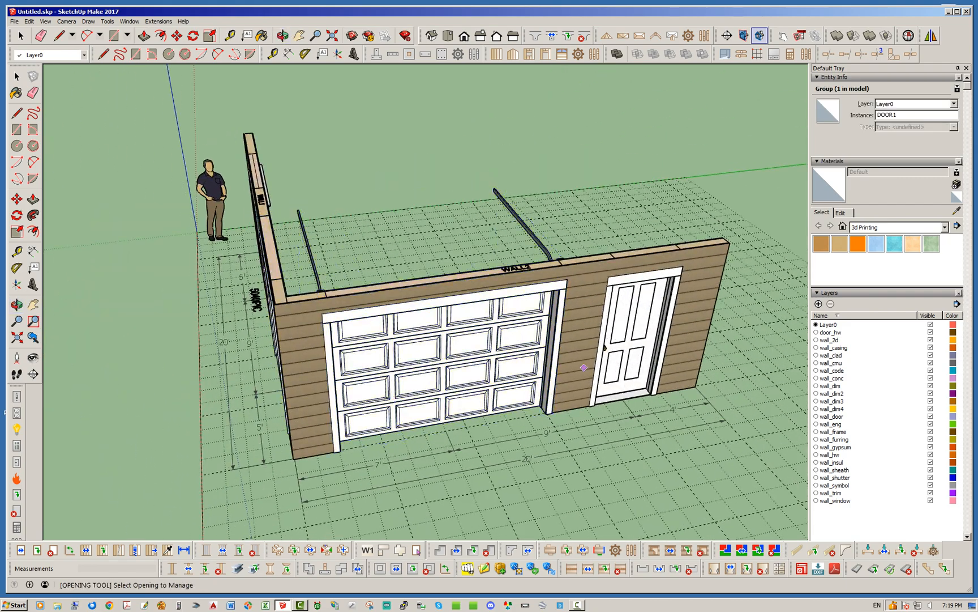
left_click(624, 343)
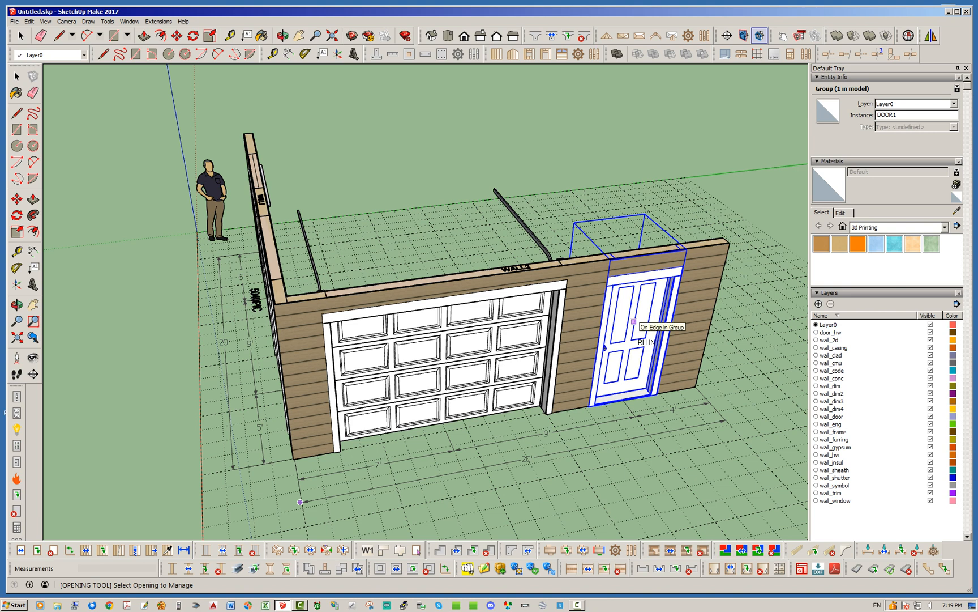
mouse_move(639, 319)
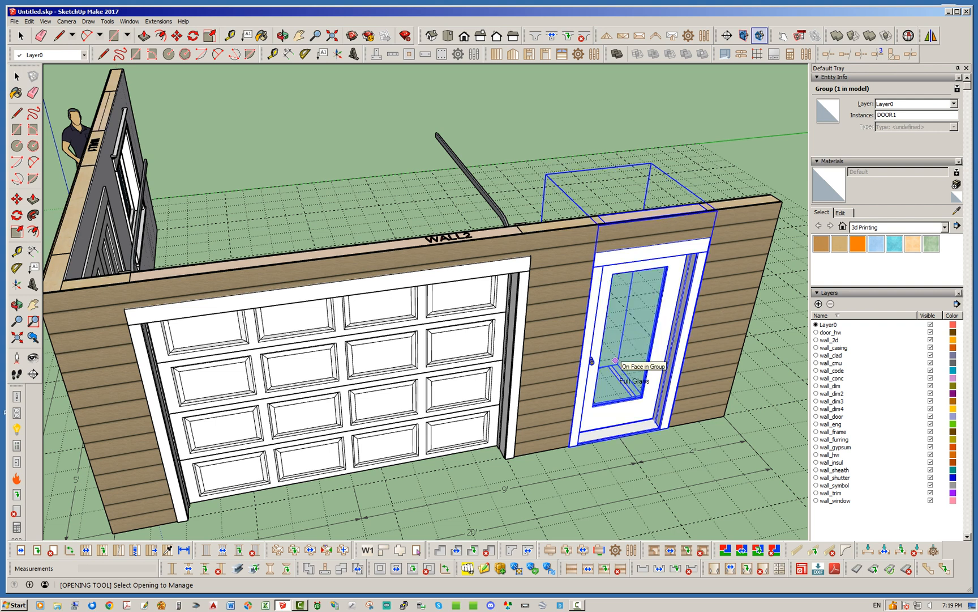
Cycle the WALL2 man door through pocket and half-glass styles to full glass
left_click(630, 365)
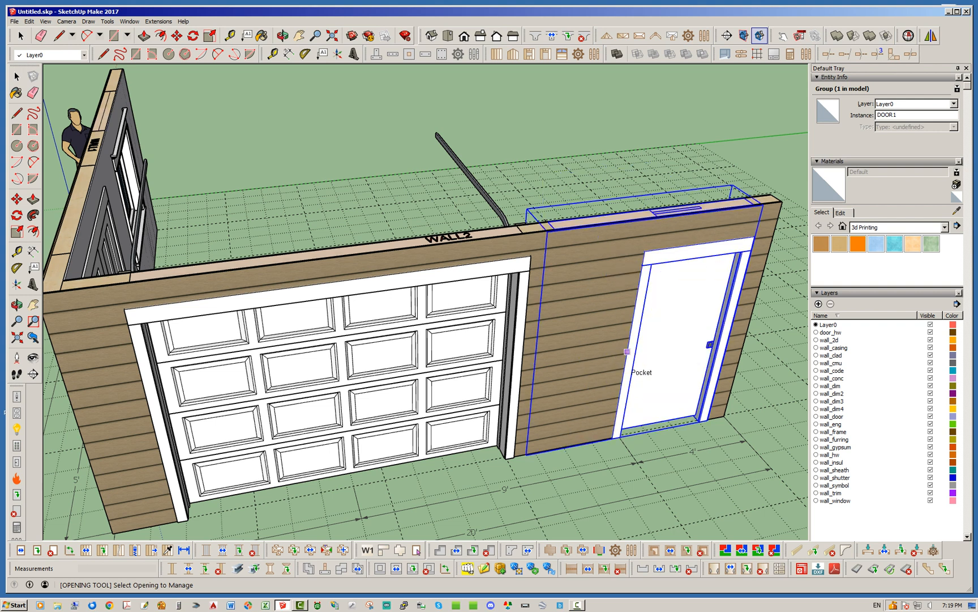
left_click(640, 371)
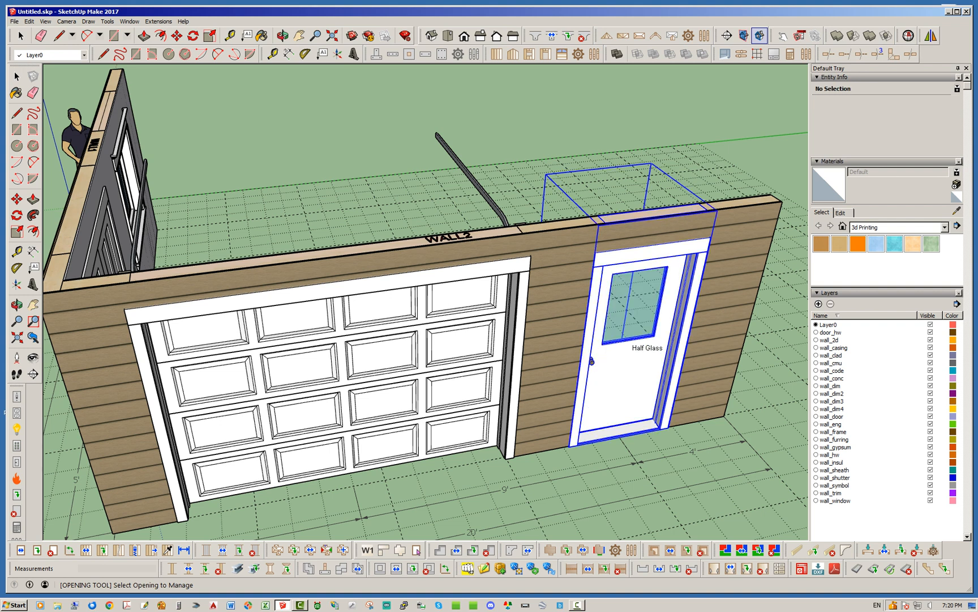
left_click(624, 343)
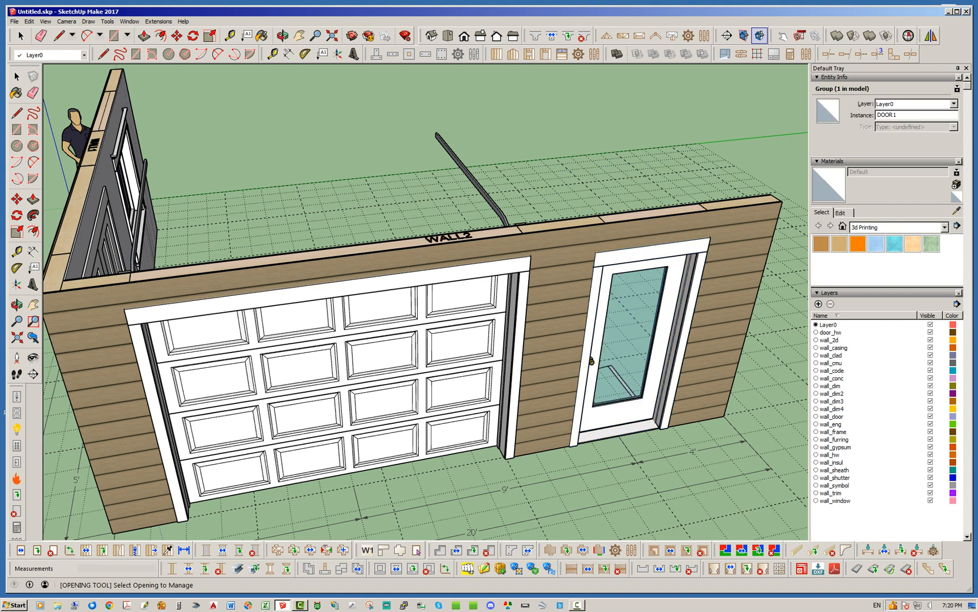
left_click(621, 355)
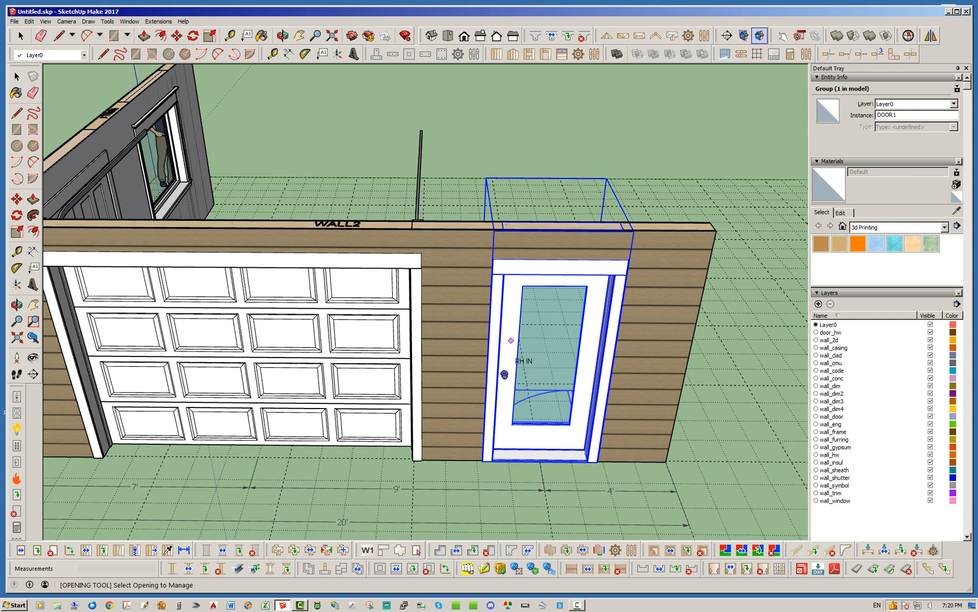
mouse_move(508, 342)
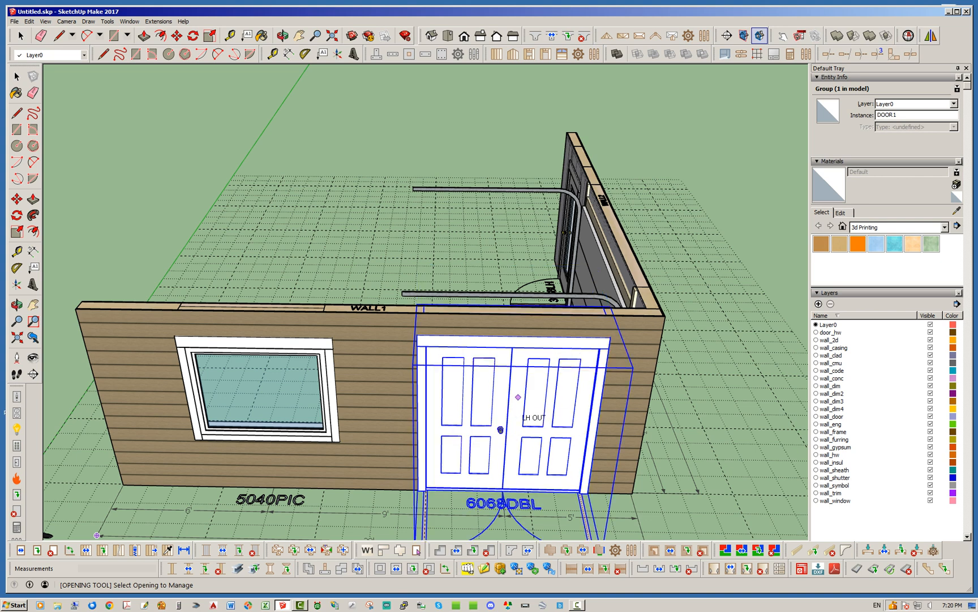
mouse_move(518, 396)
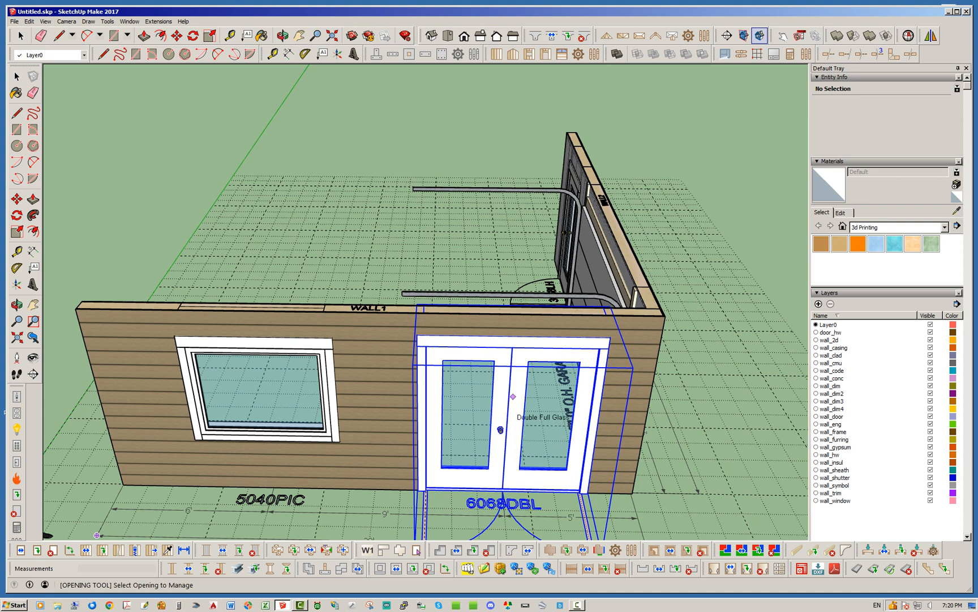
Switch the 6068DBL doors on WALL1 to the Double Full Glass style
left_click(513, 396)
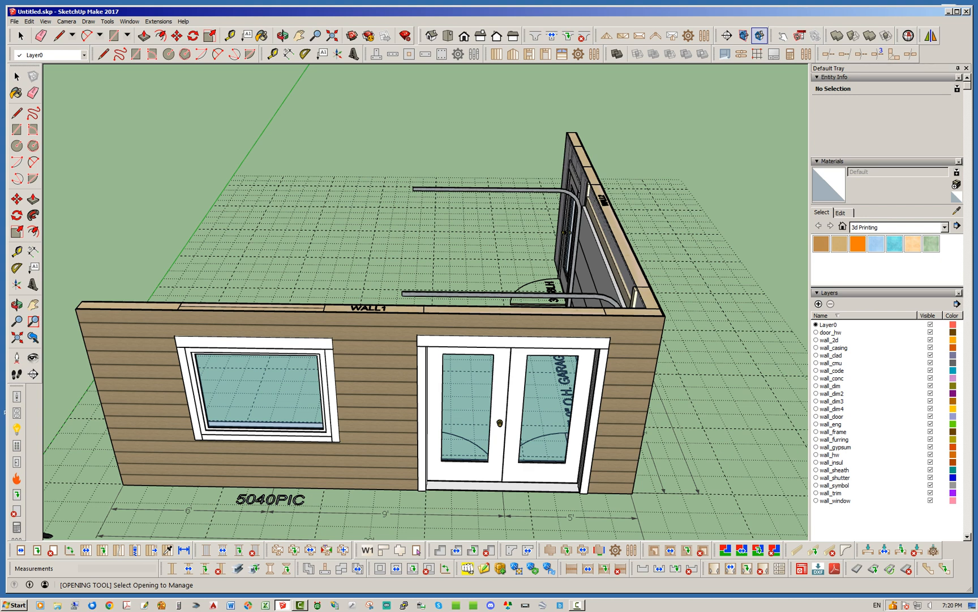
left_click(512, 405)
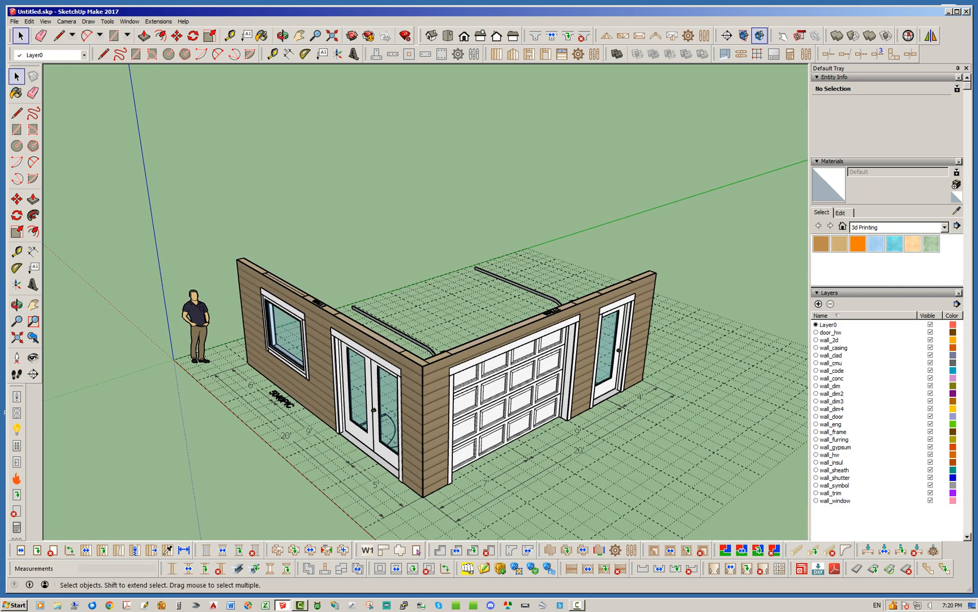
mouse_move(415, 551)
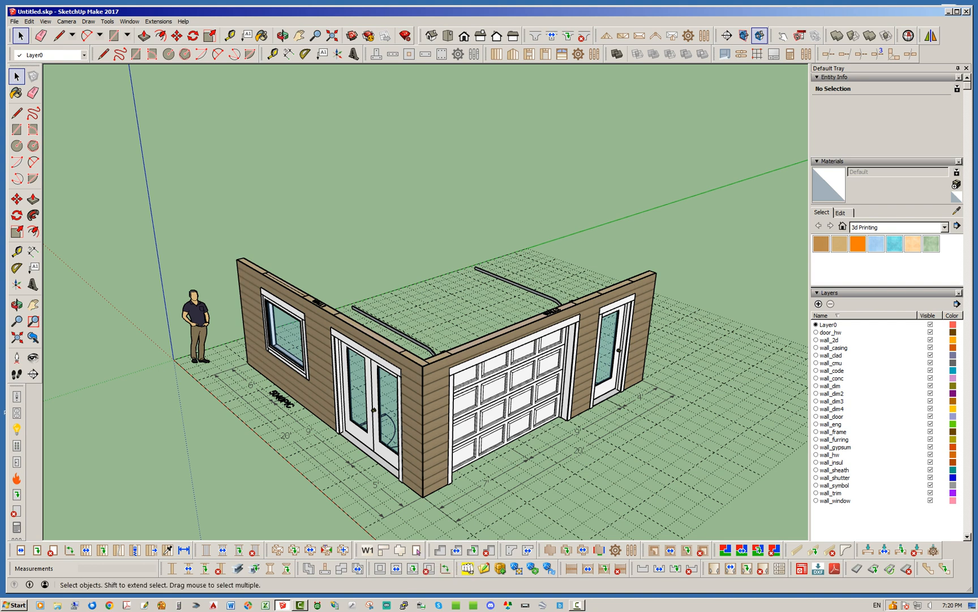
mouse_move(416, 549)
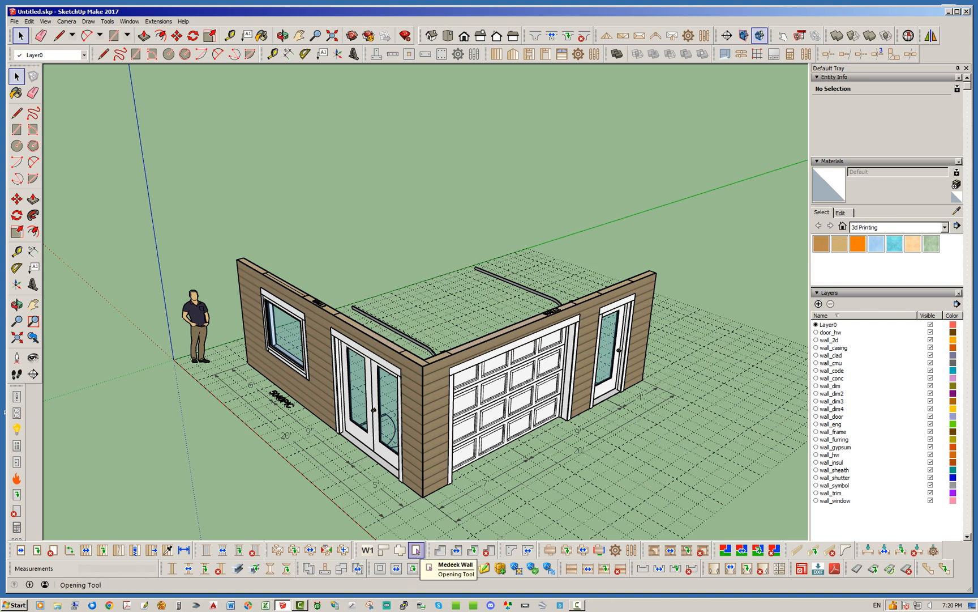